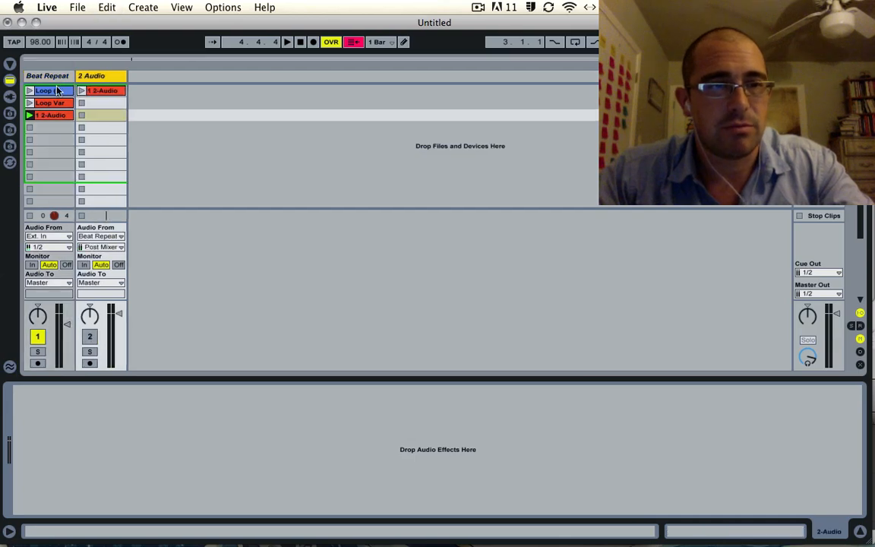
Select the 2 Audio track header so it can be deleted
click(102, 90)
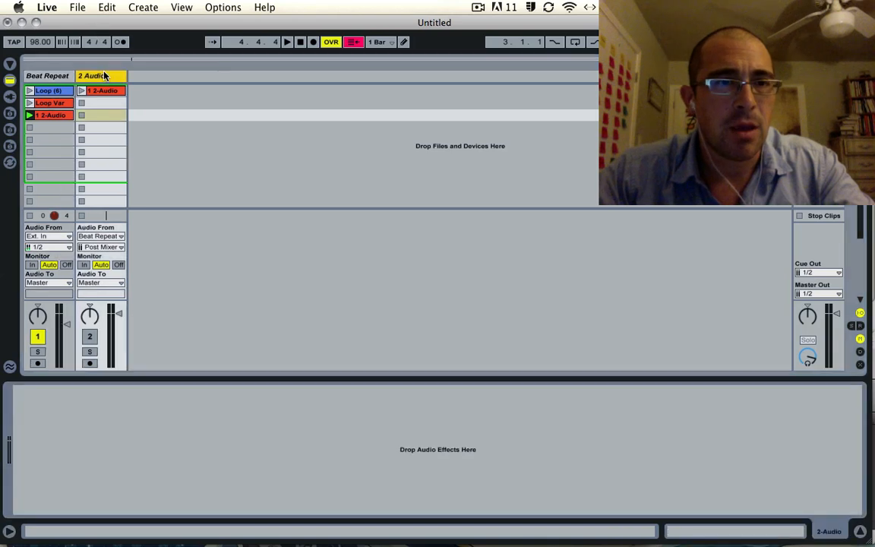
click(47, 75)
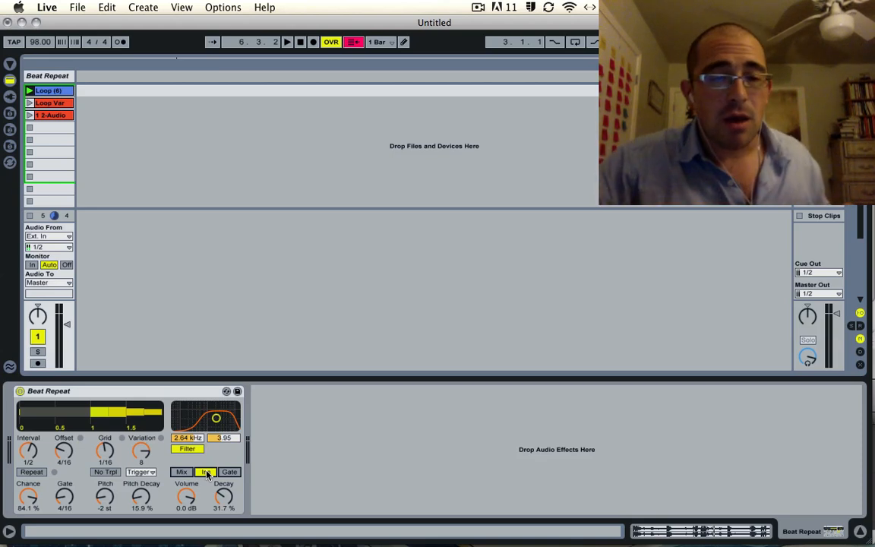
Reveal return tracks A and B, with Beat Repeat moved to A in Gate mode
click(229, 472)
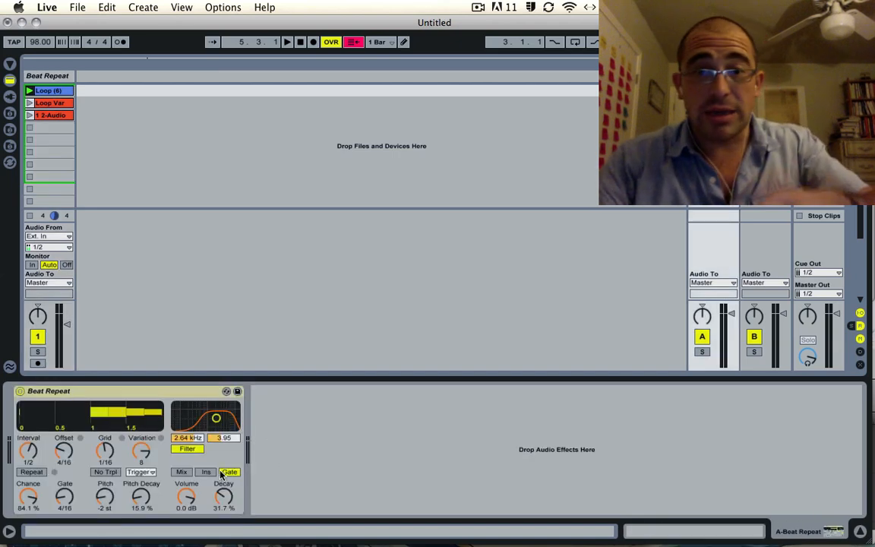
mouse_move(594, 460)
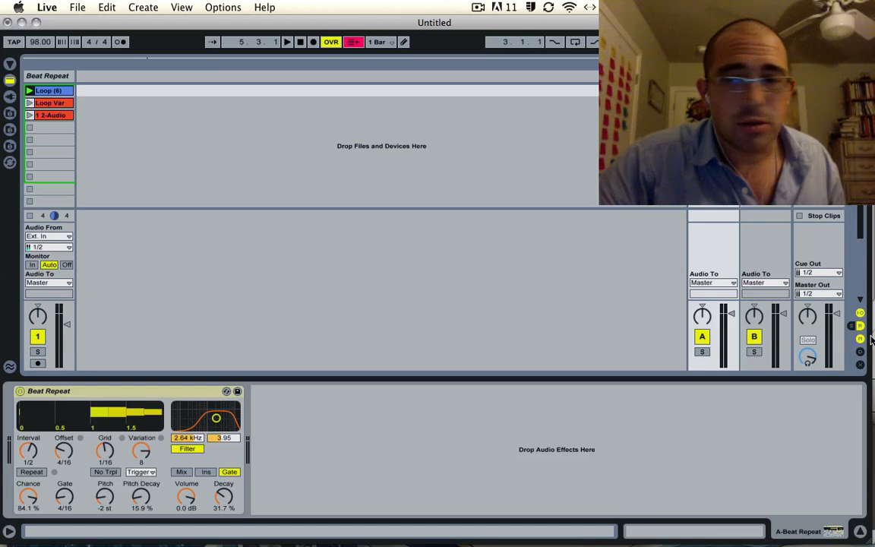
Show the mixer's send amounts and turn up track 1's Send A
click(859, 326)
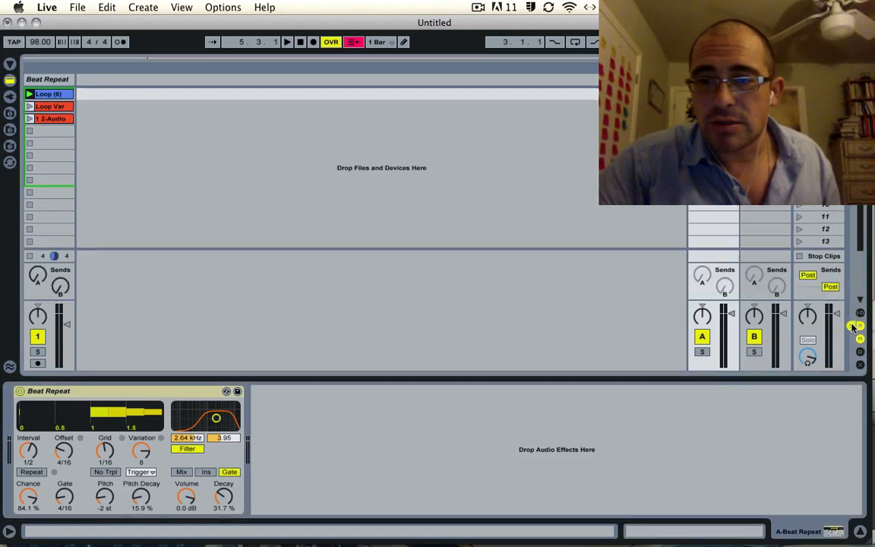
click(287, 42)
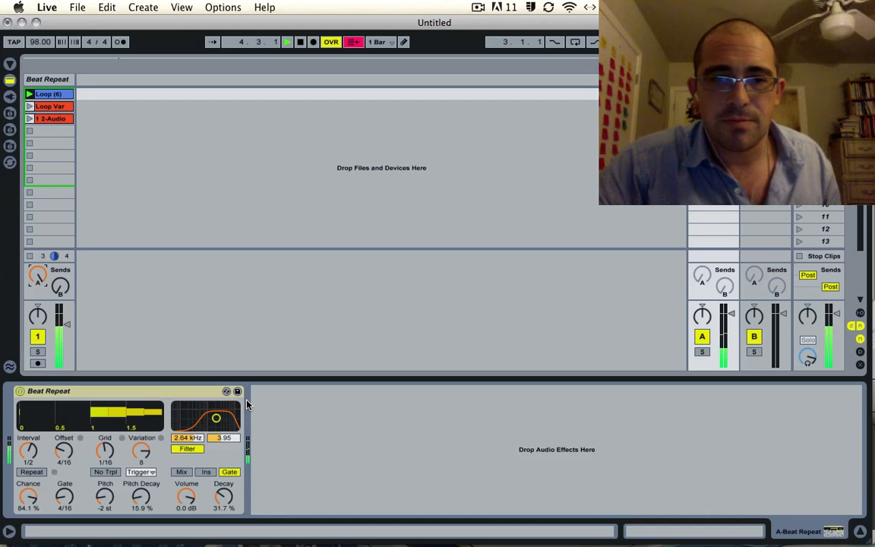
click(287, 42)
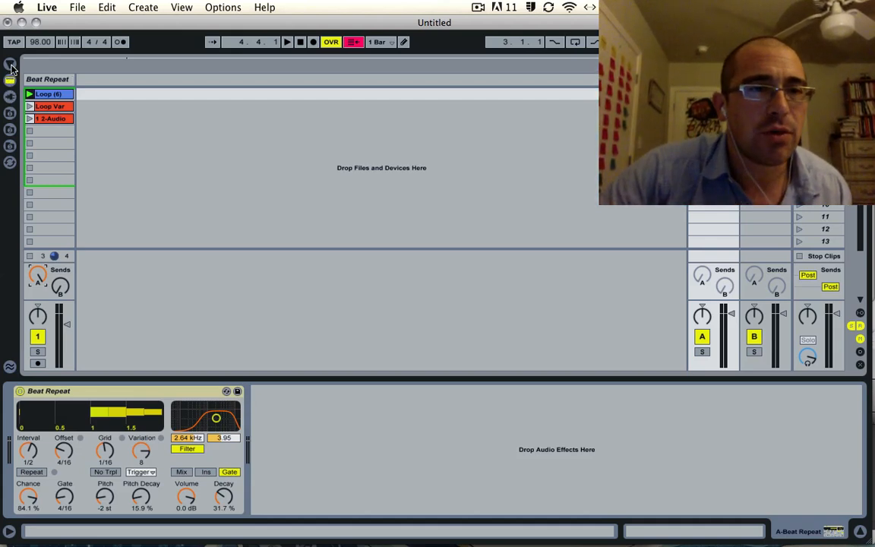
Load Ping Pong Delay from Audio Effects onto return track A, after Beat Repeat
click(11, 66)
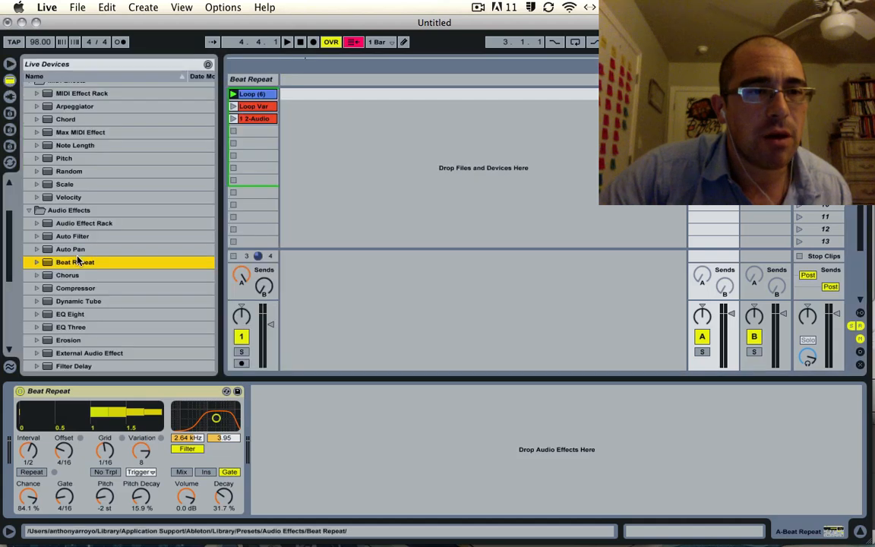
scroll(down, 3)
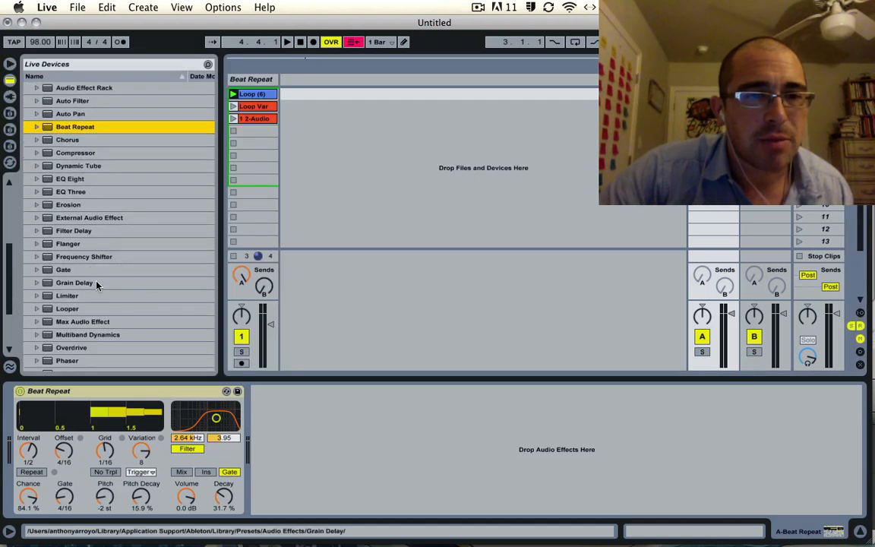
scroll(down, 3)
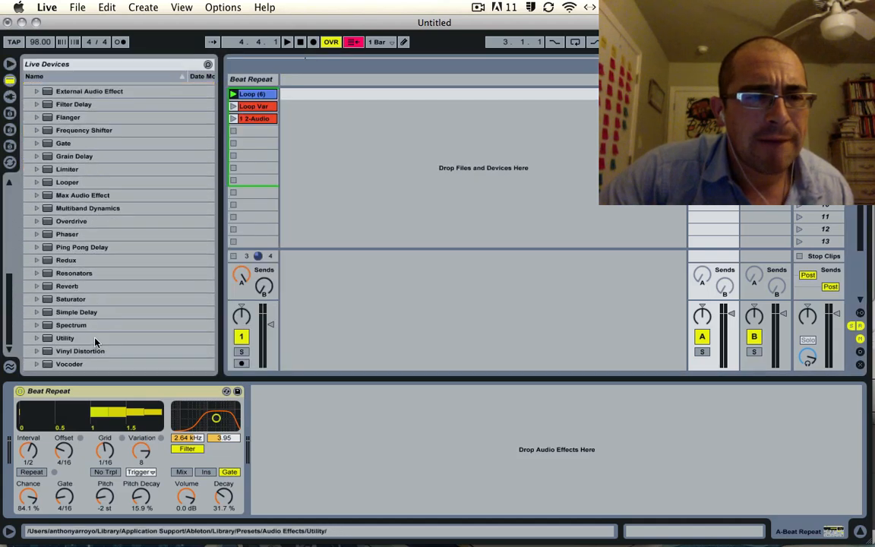
mouse_move(81, 260)
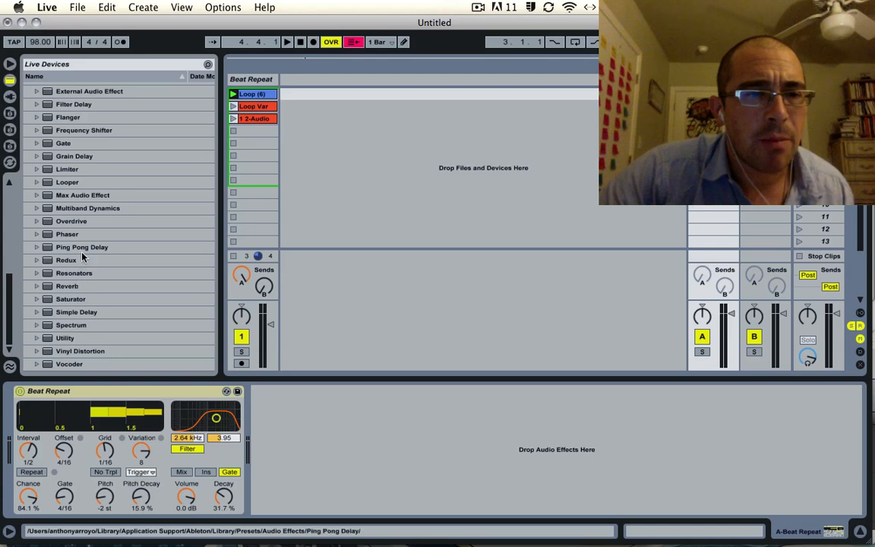
click(81, 247)
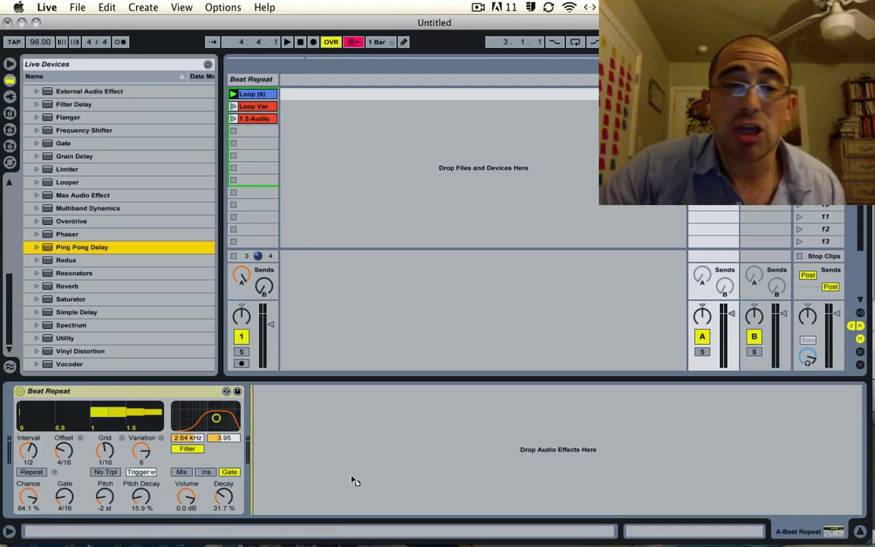
double_click(81, 247)
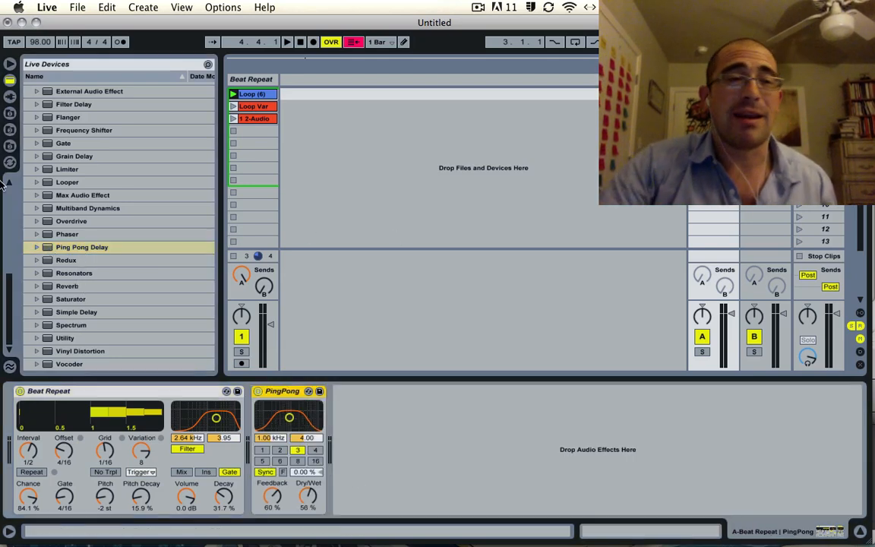
click(9, 67)
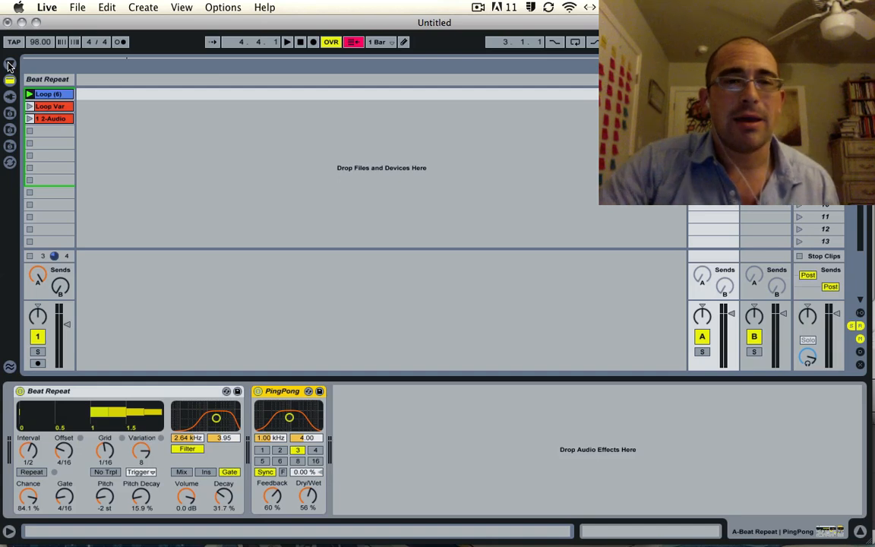
mouse_move(28, 96)
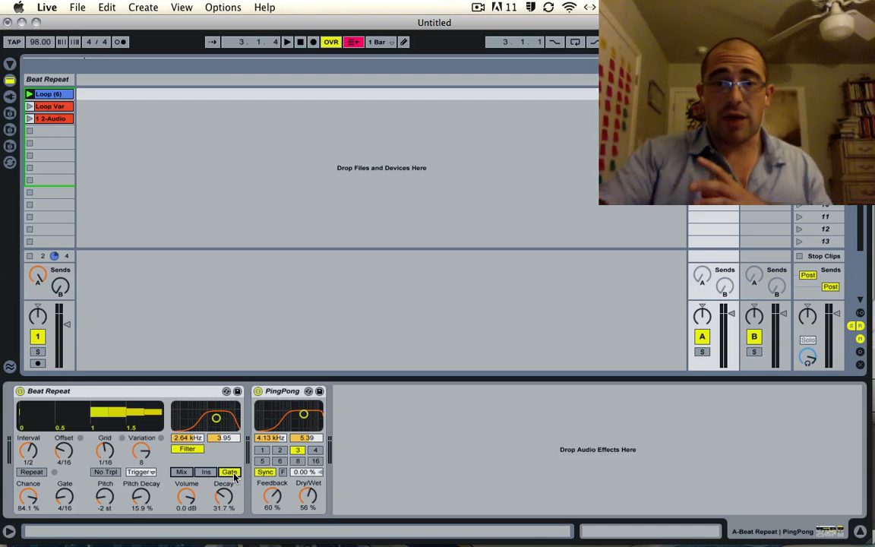
Start playback and turn track 1's Send A down to -inf dB
click(286, 42)
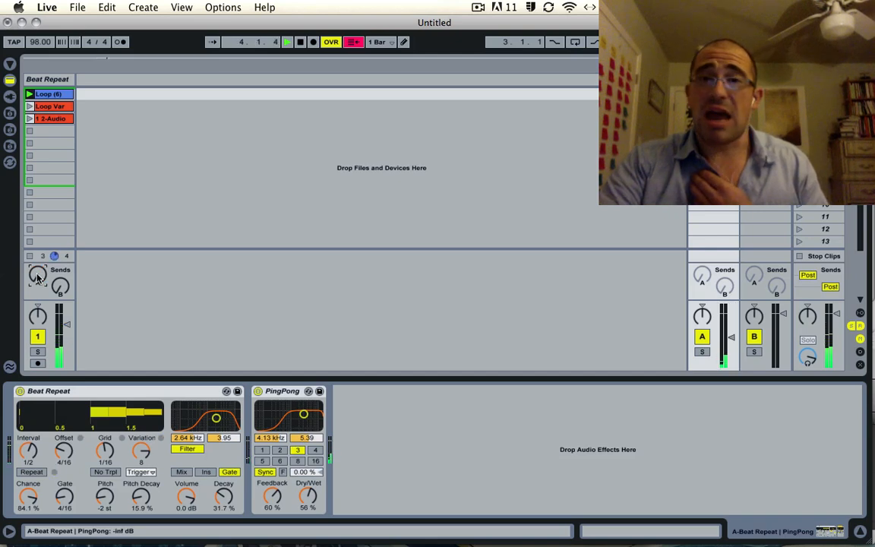
click(288, 42)
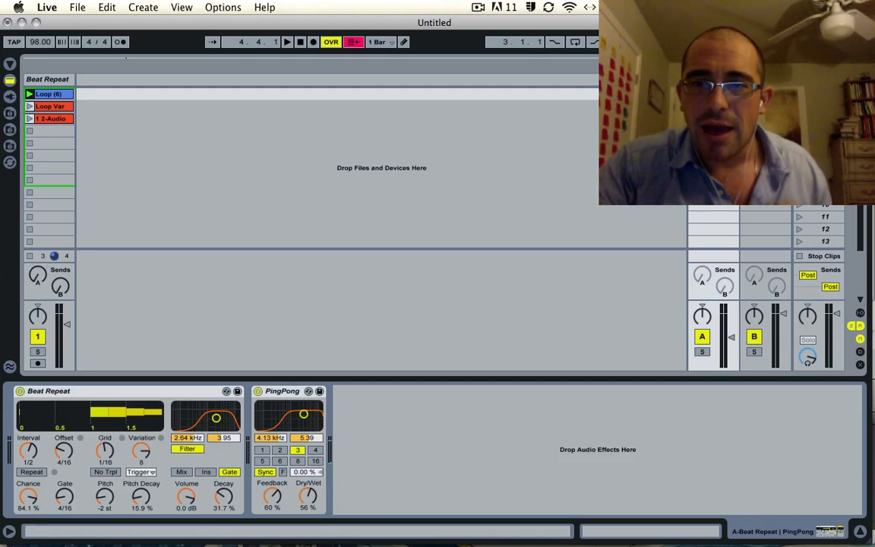
mouse_move(348, 111)
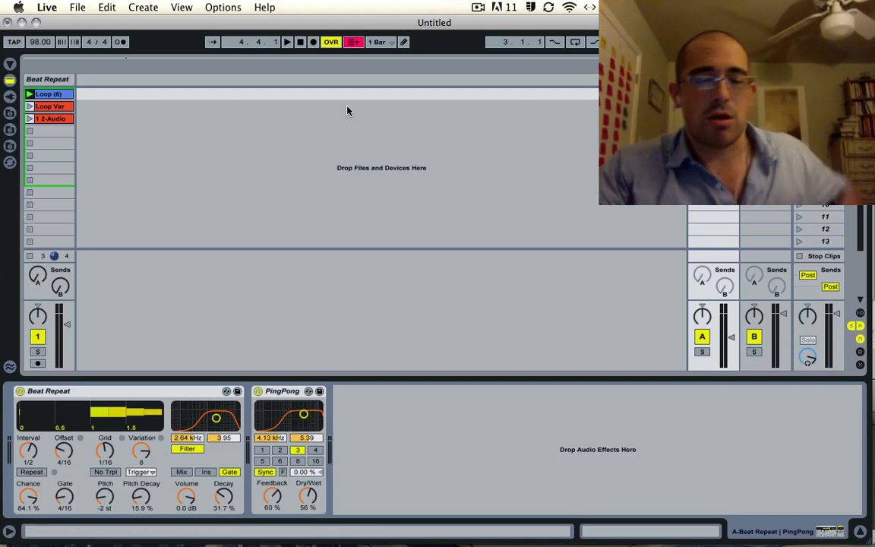
mouse_move(574, 81)
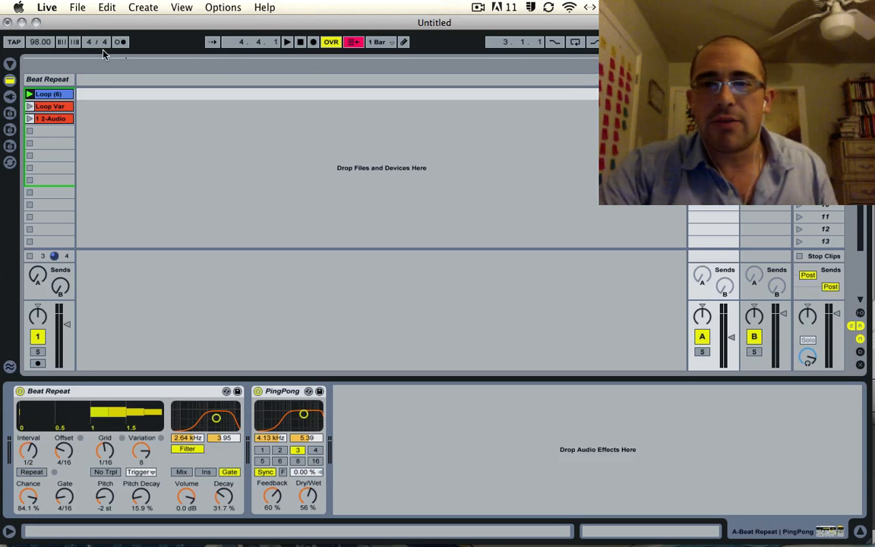
mouse_move(119, 207)
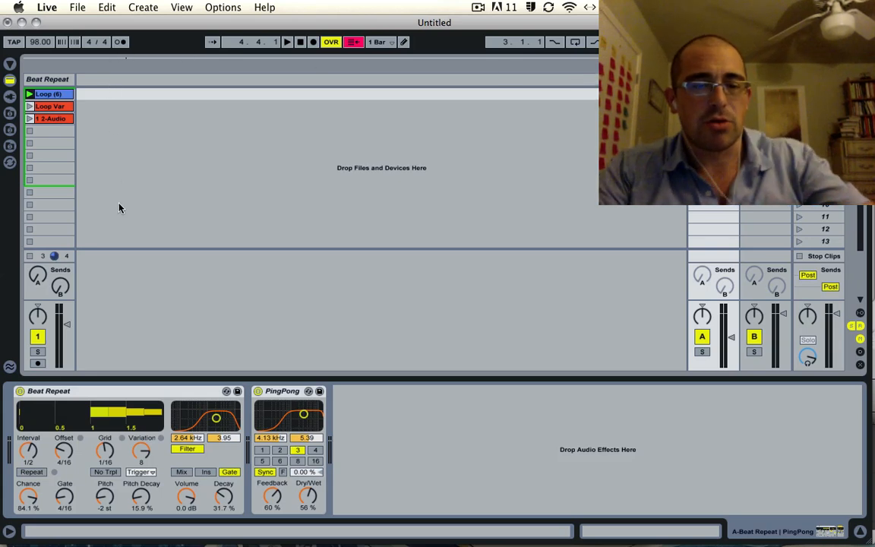
Insert an audio track, rename it Details, and reveal the In/Out routing section
click(101, 79)
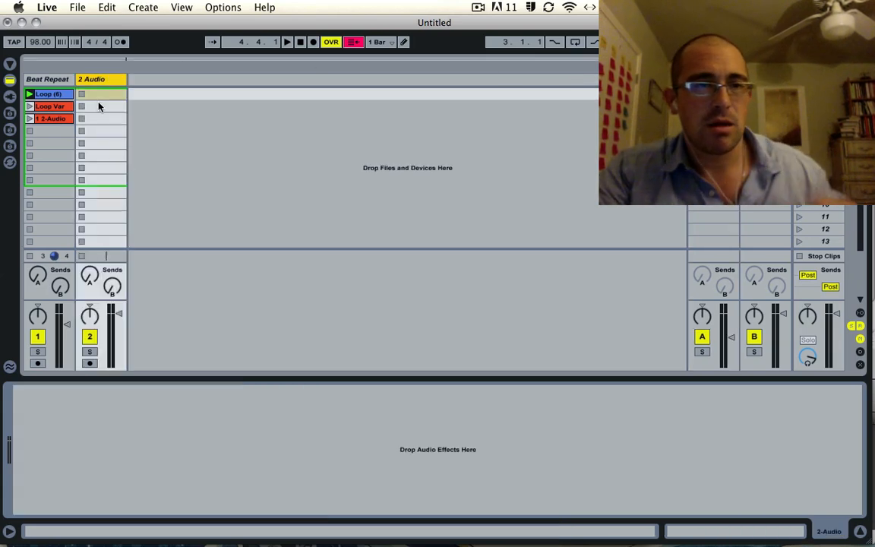
double_click(93, 79)
text(Detai)
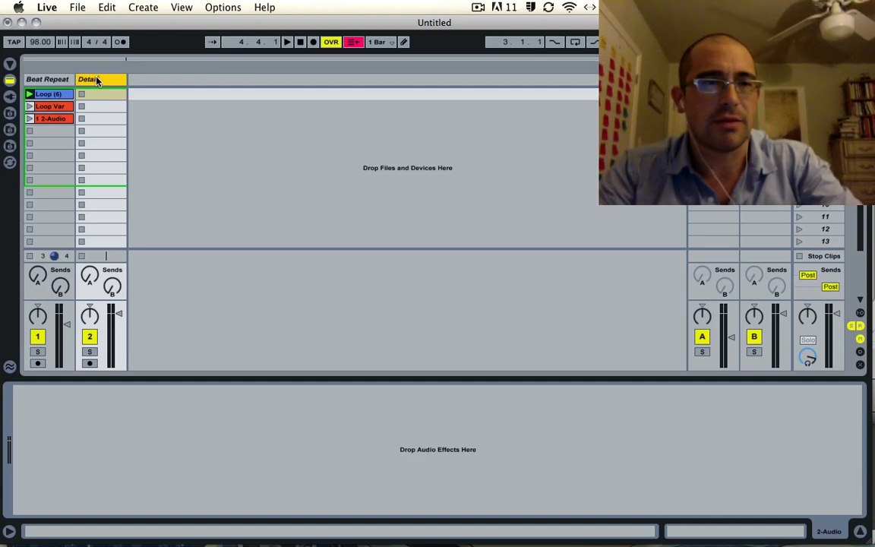
click(89, 80)
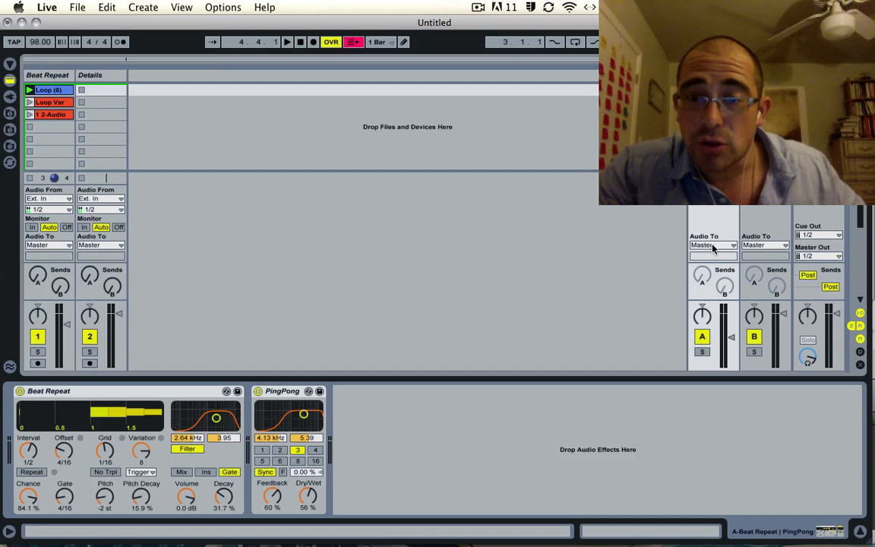
Set return track A's Audio To output to Details, then select the Details track
click(712, 244)
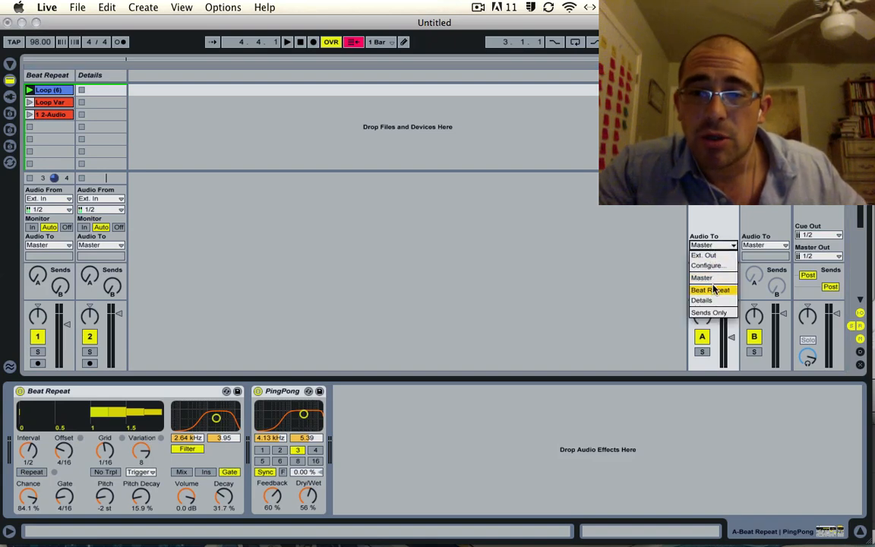
click(701, 300)
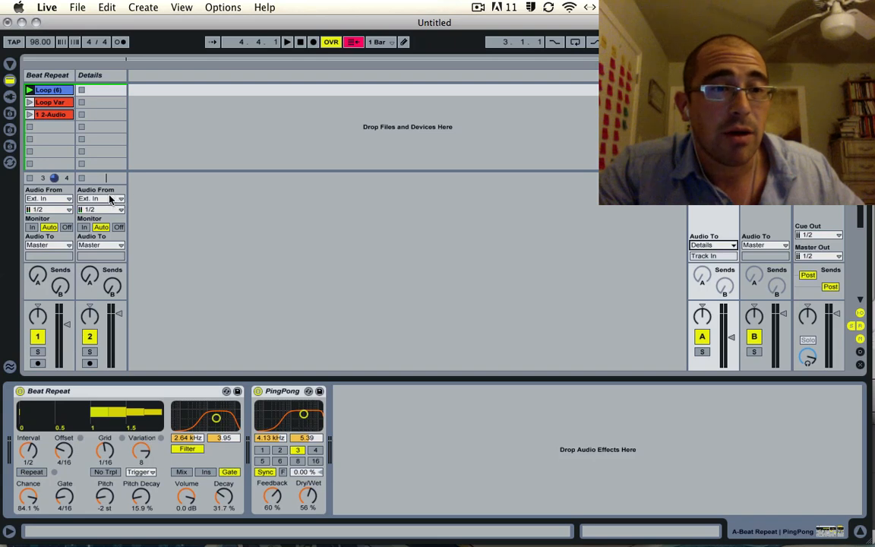
click(89, 364)
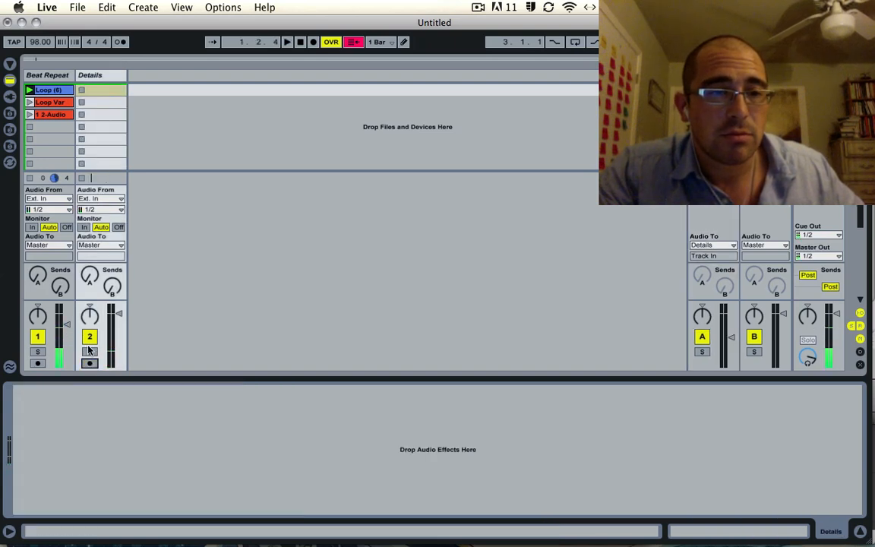
Set the Details track's Audio From to A-Beat Repeat | PingPong (Post Mixer)
click(101, 199)
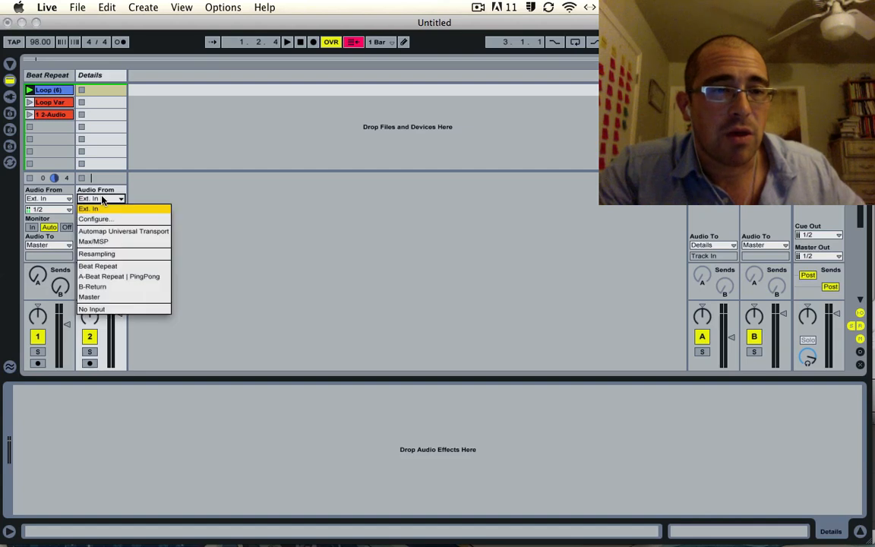
mouse_move(138, 276)
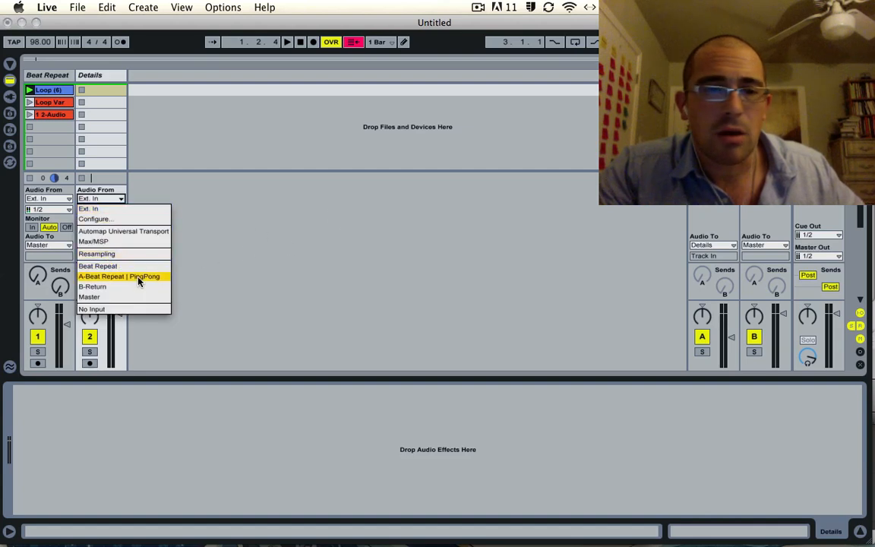
click(119, 276)
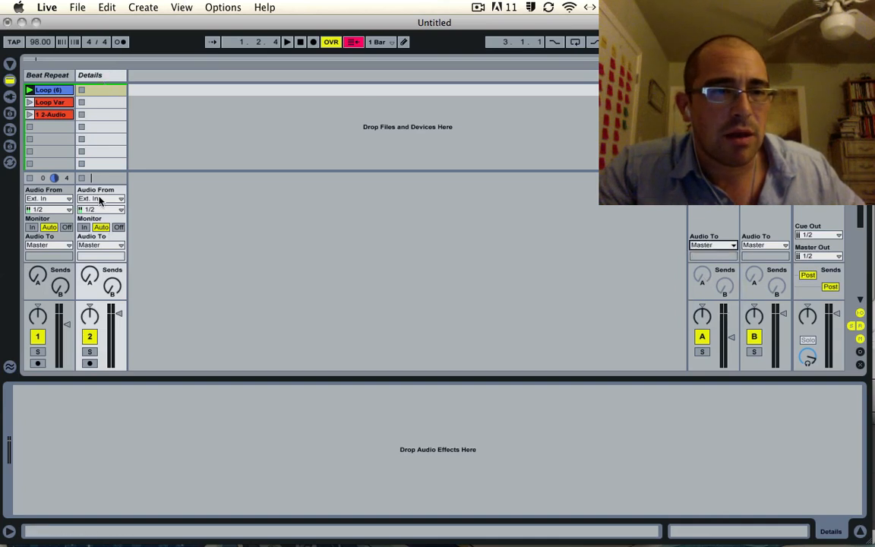
click(101, 198)
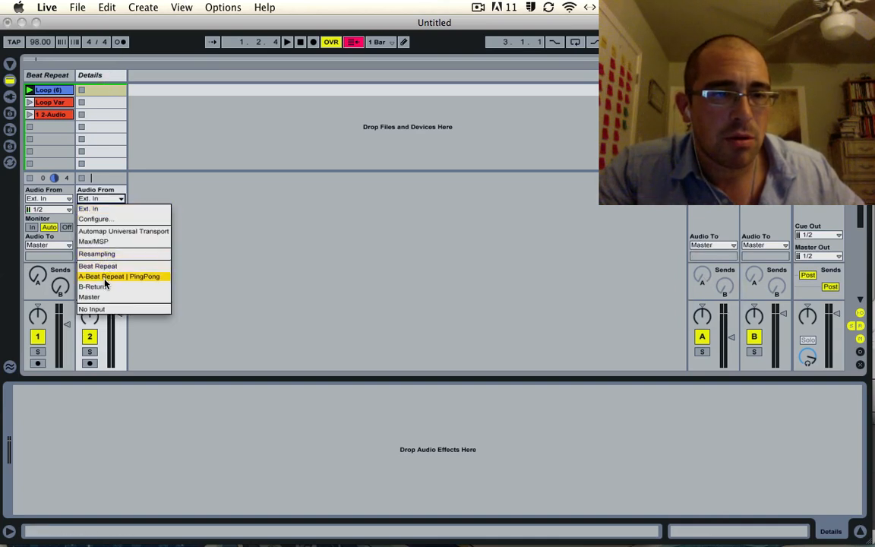
click(119, 276)
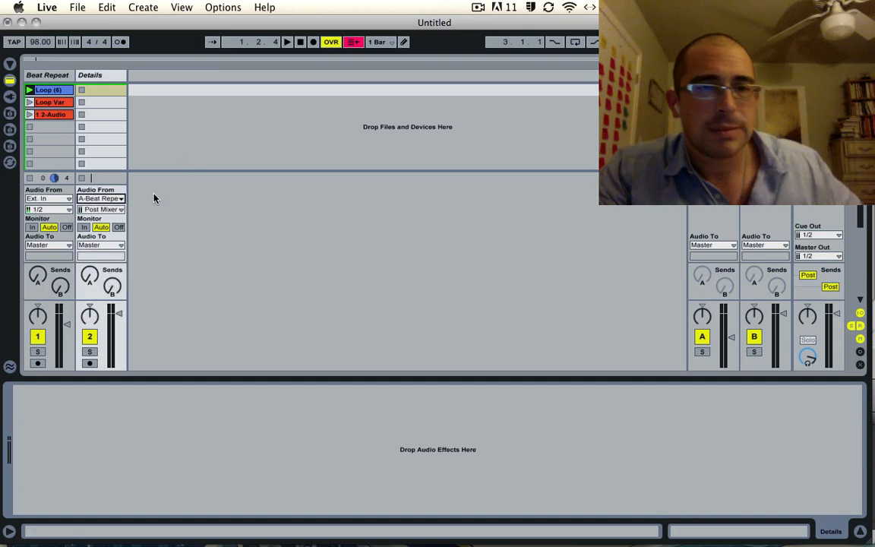
mouse_move(173, 297)
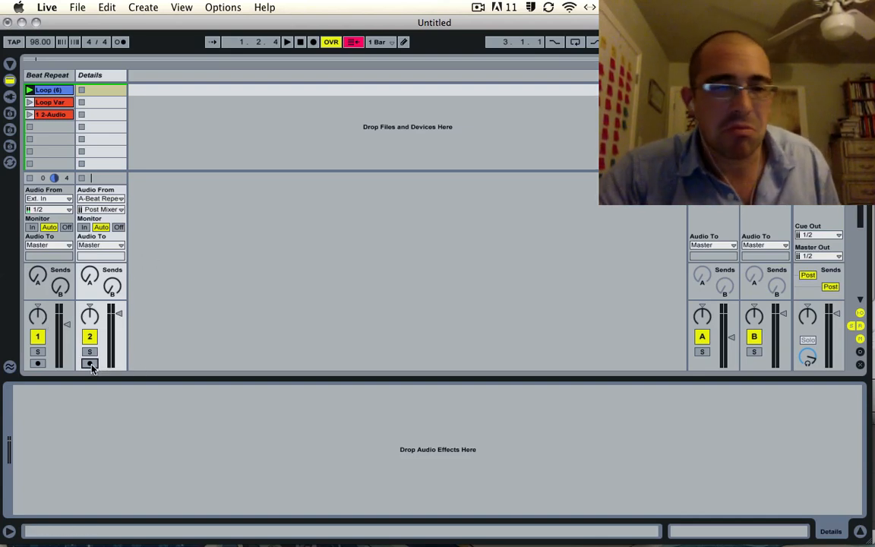
Arm the Details track and record the return's output into the 1 Details clip
click(89, 363)
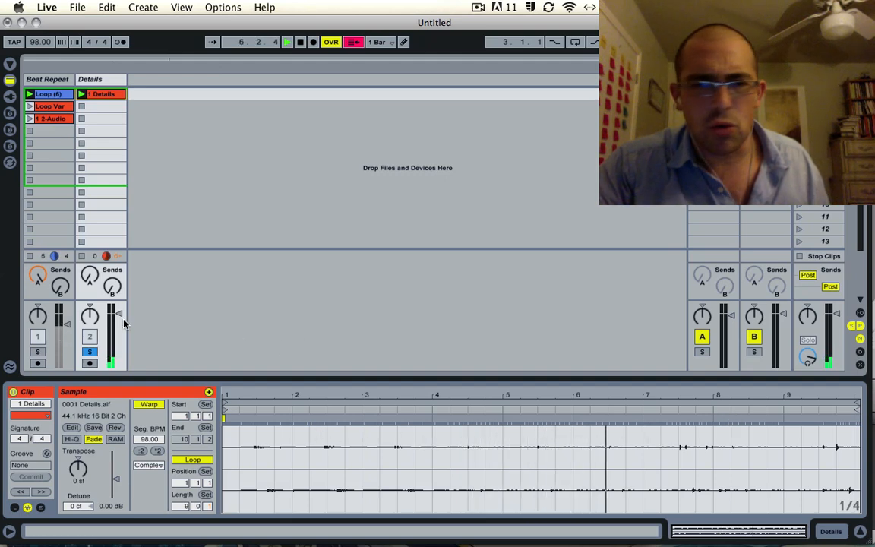
Drag the 1 Details clip's loop brace to cover two bars starting at bar 7
drag(58, 342, 58, 323)
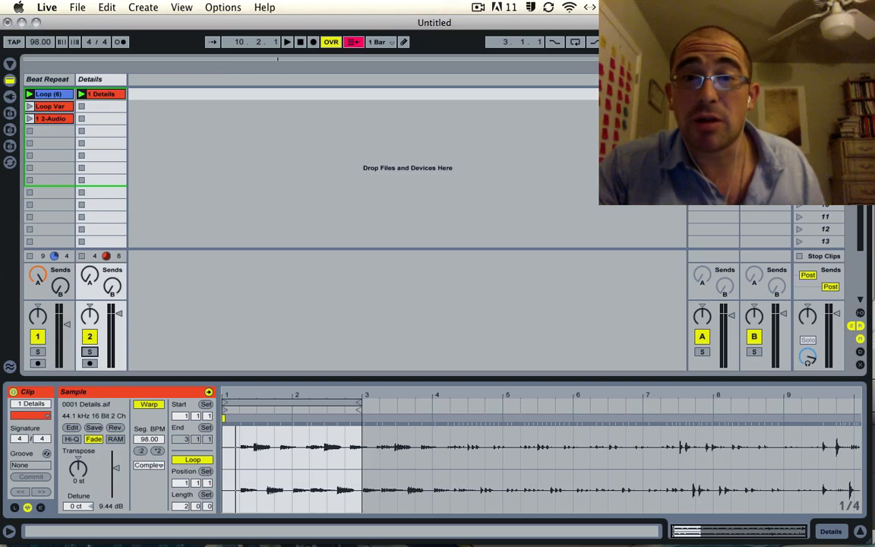
click(287, 42)
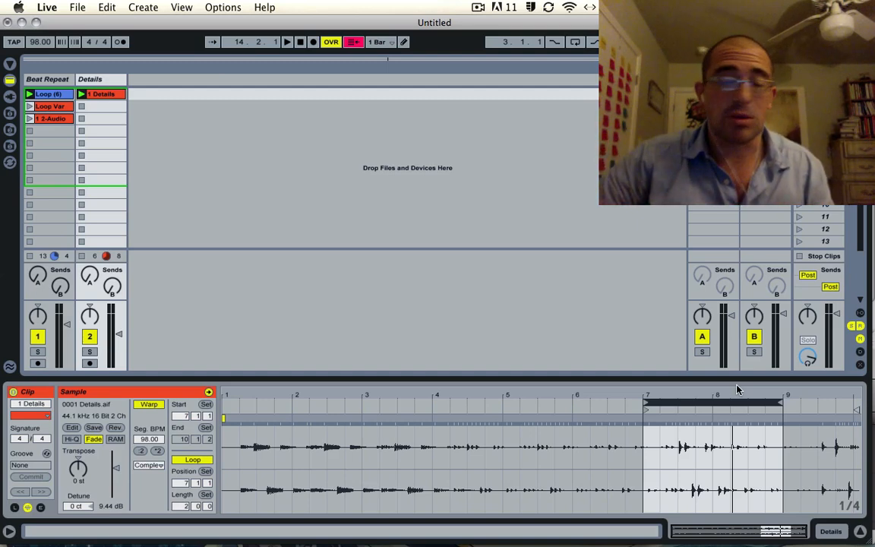
mouse_move(612, 437)
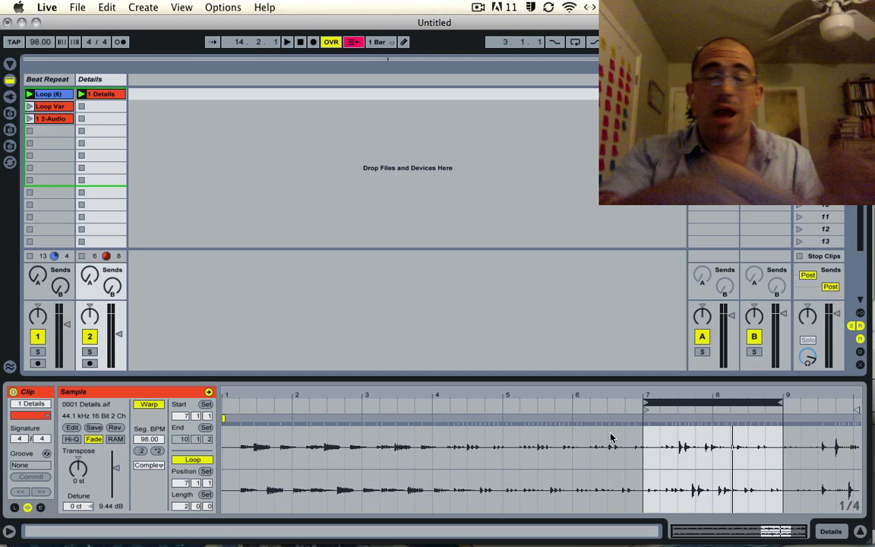